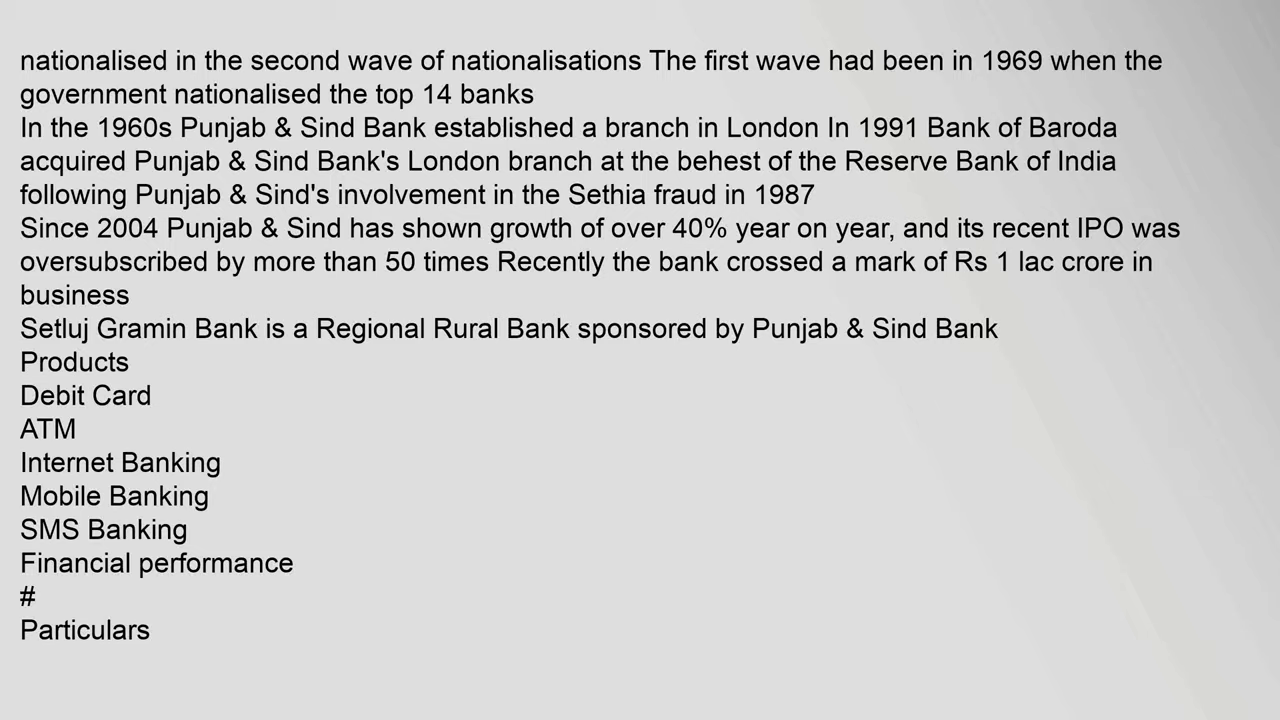
scroll("down", 3)
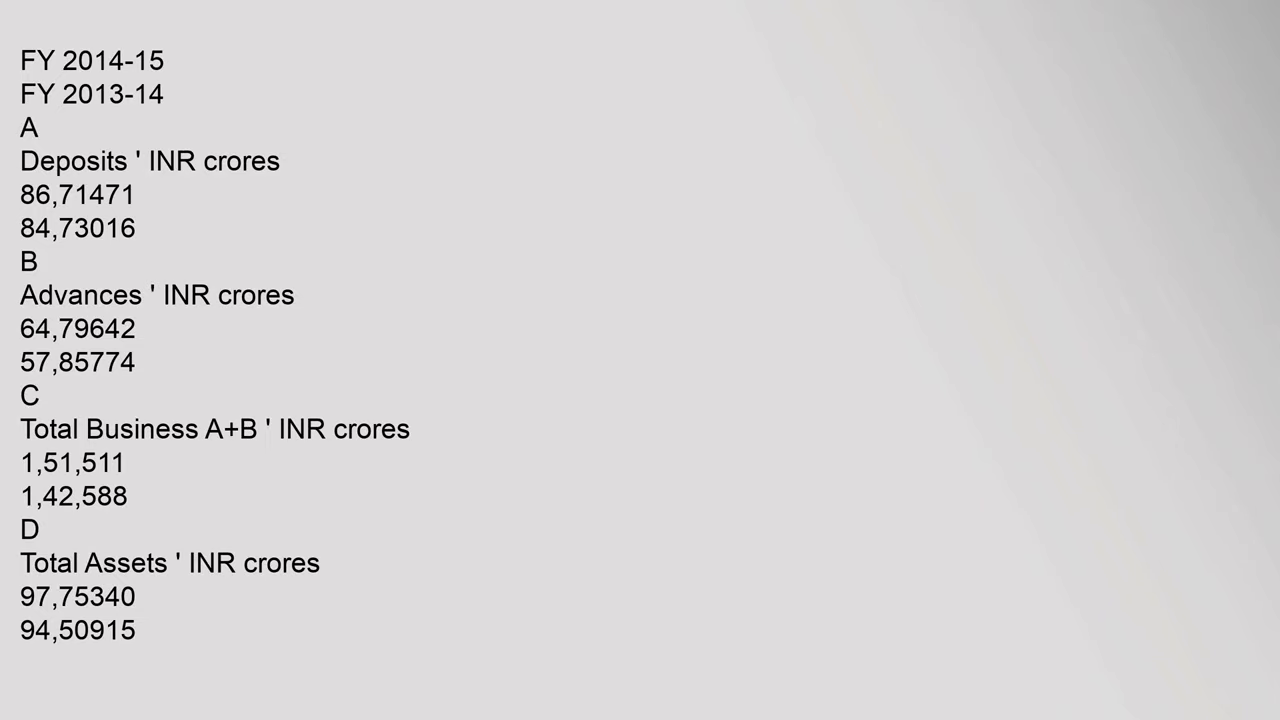